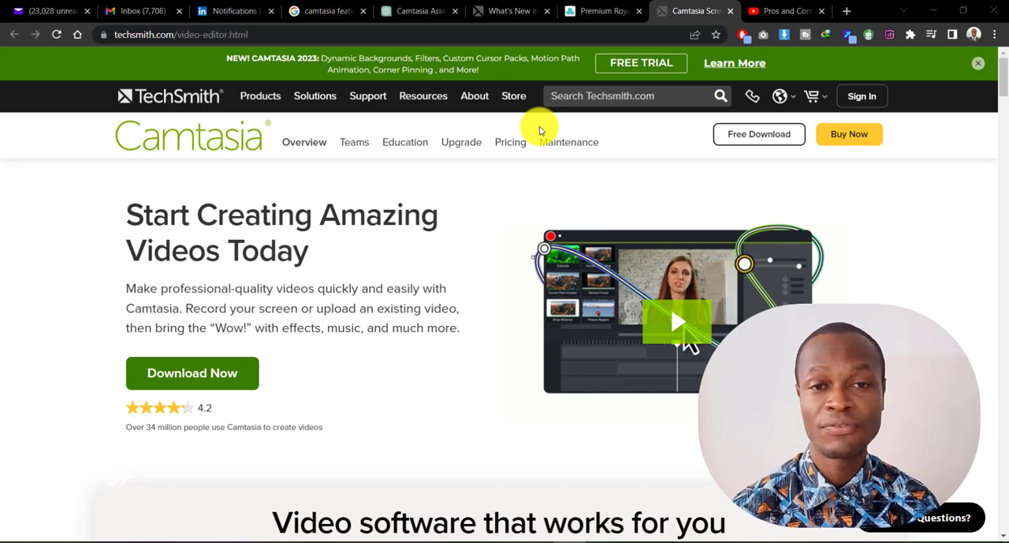
mouse_move(816, 296)
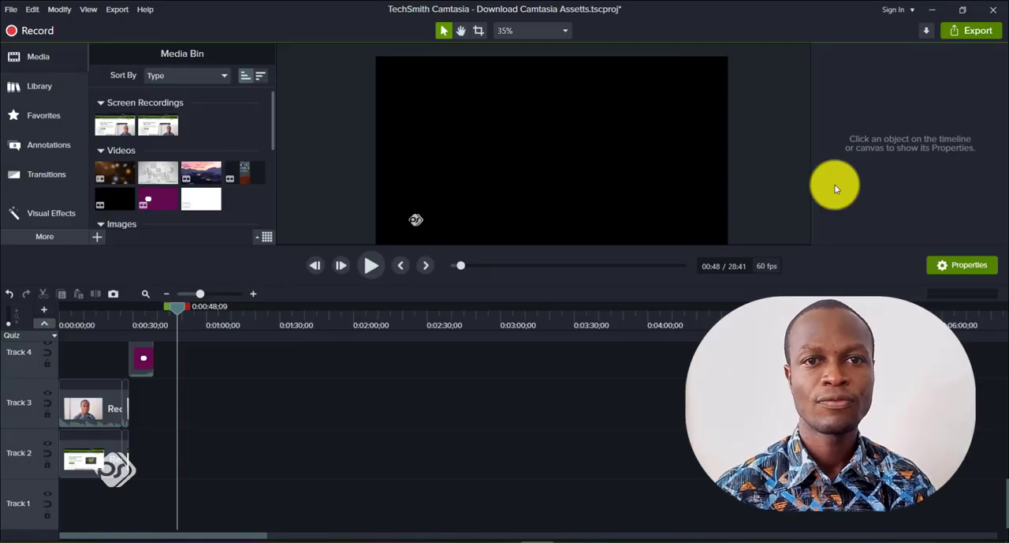
mouse_move(634, 39)
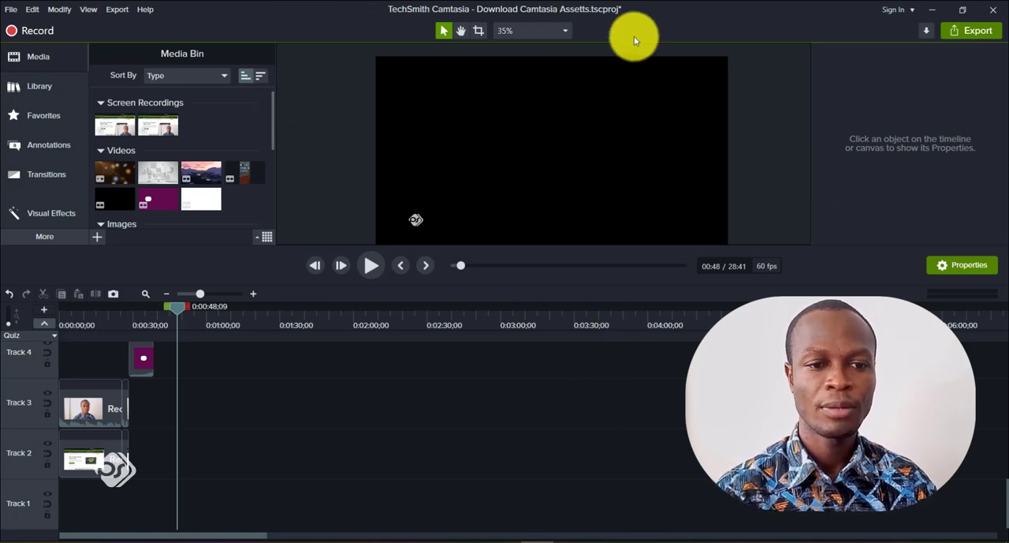
mouse_move(409, 345)
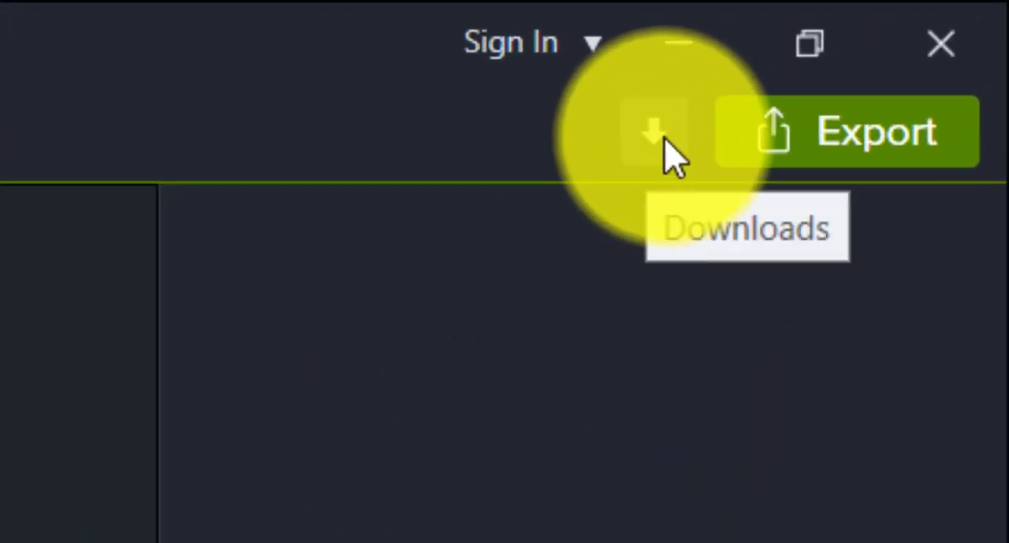
mouse_move(700, 154)
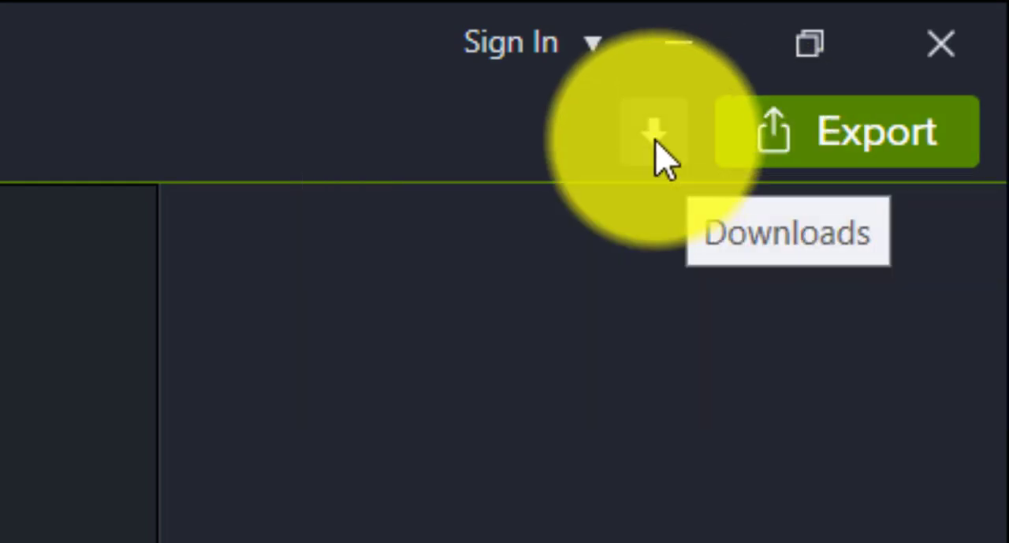
Open the TechSmith Assets site via Camtasia's Download more assets option
click(653, 132)
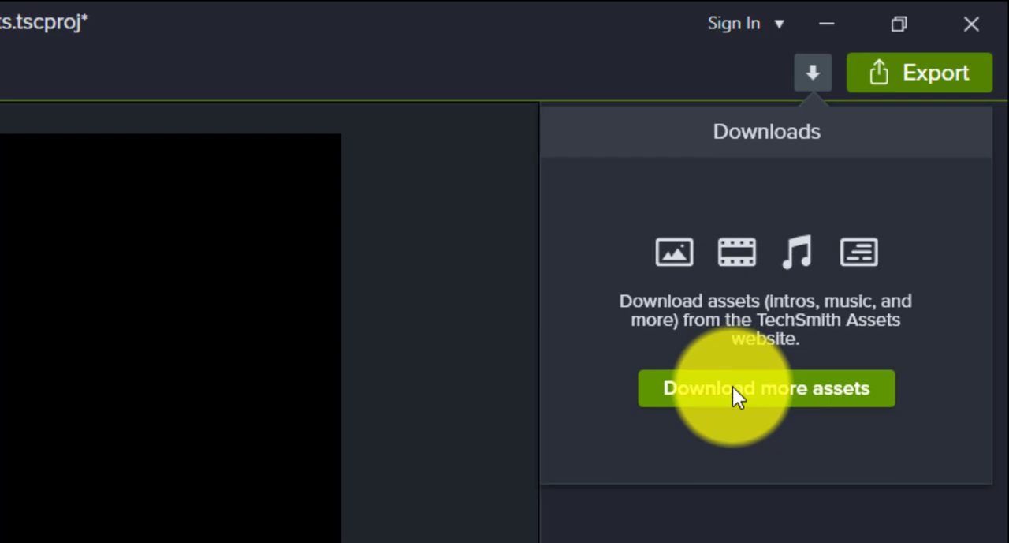
click(766, 387)
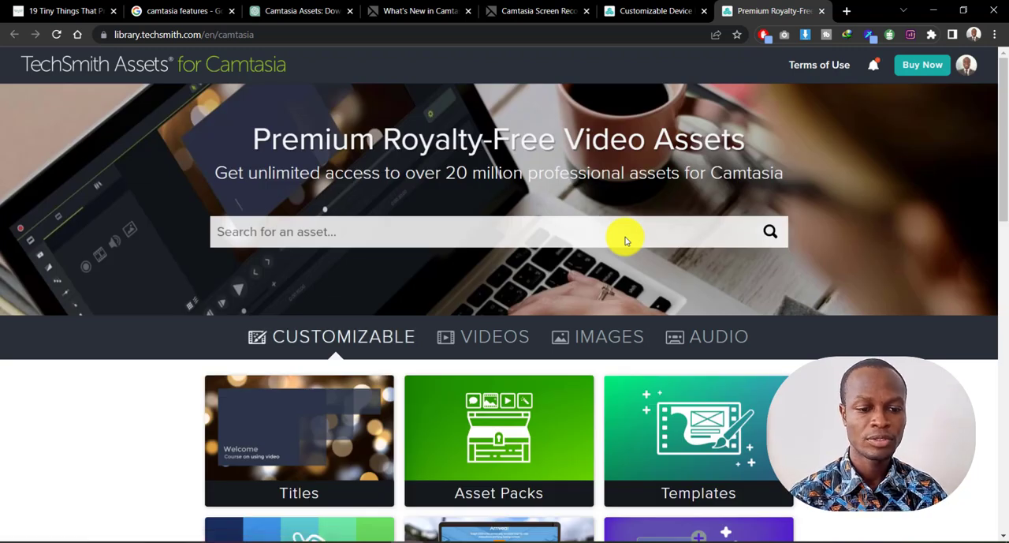
mouse_move(425, 341)
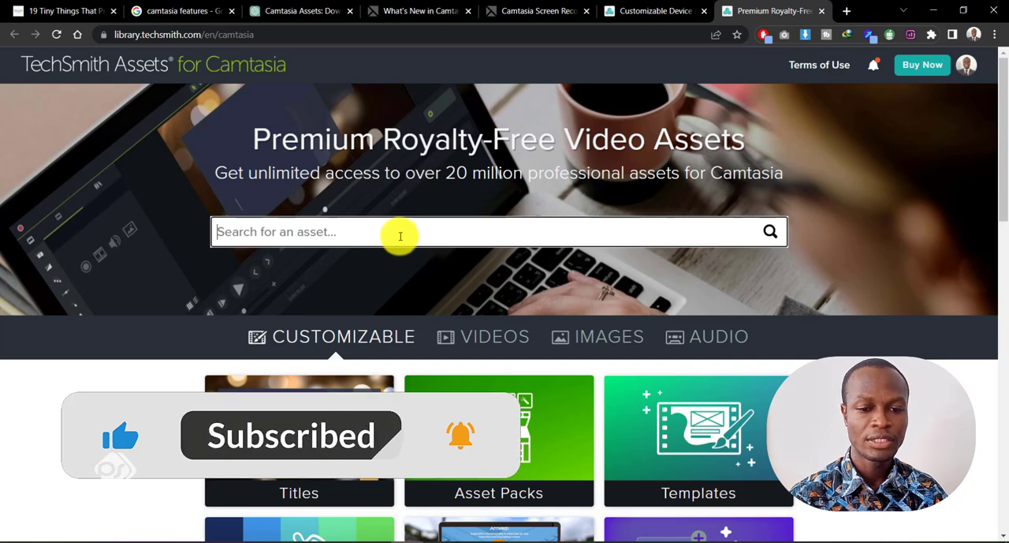
scroll(down, 3)
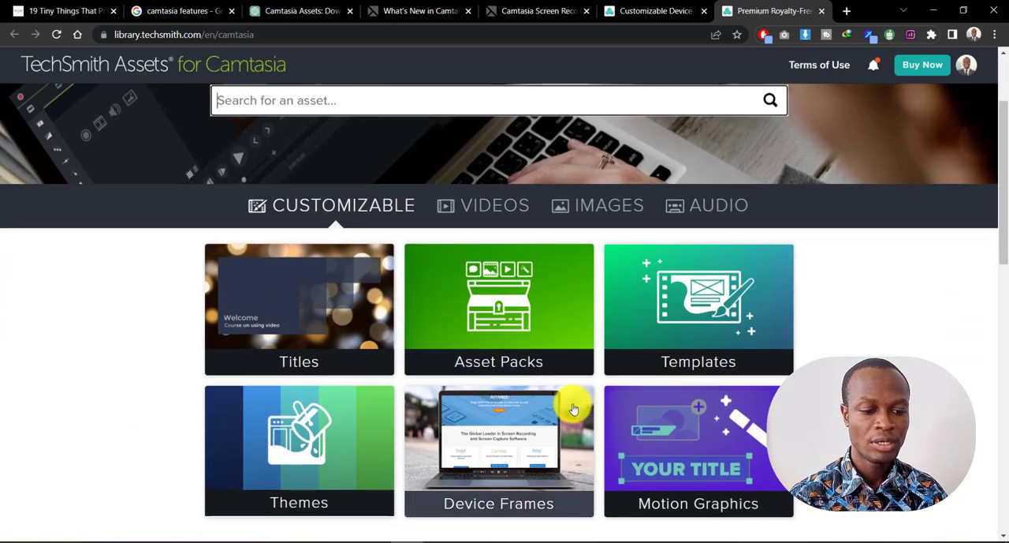
mouse_move(595, 405)
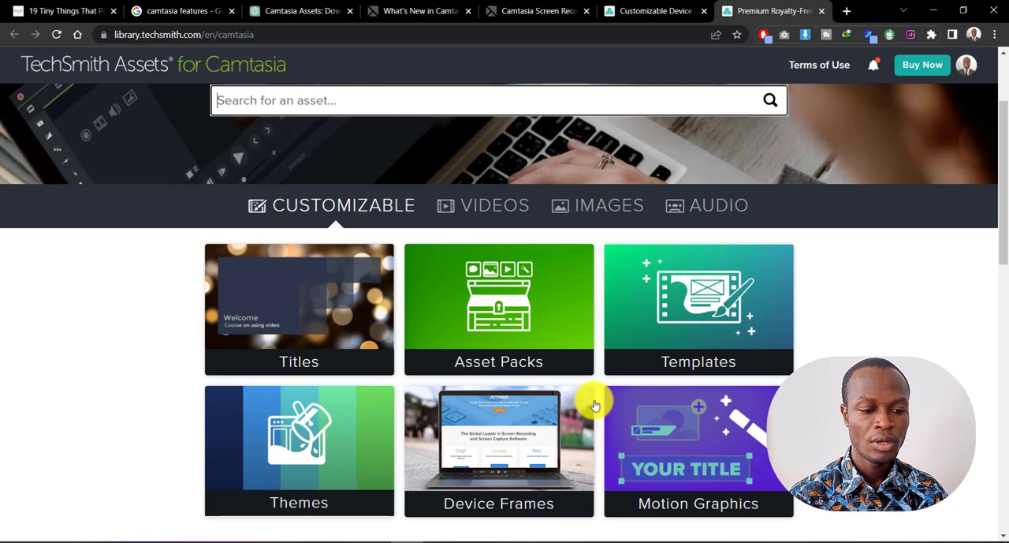
mouse_move(699, 330)
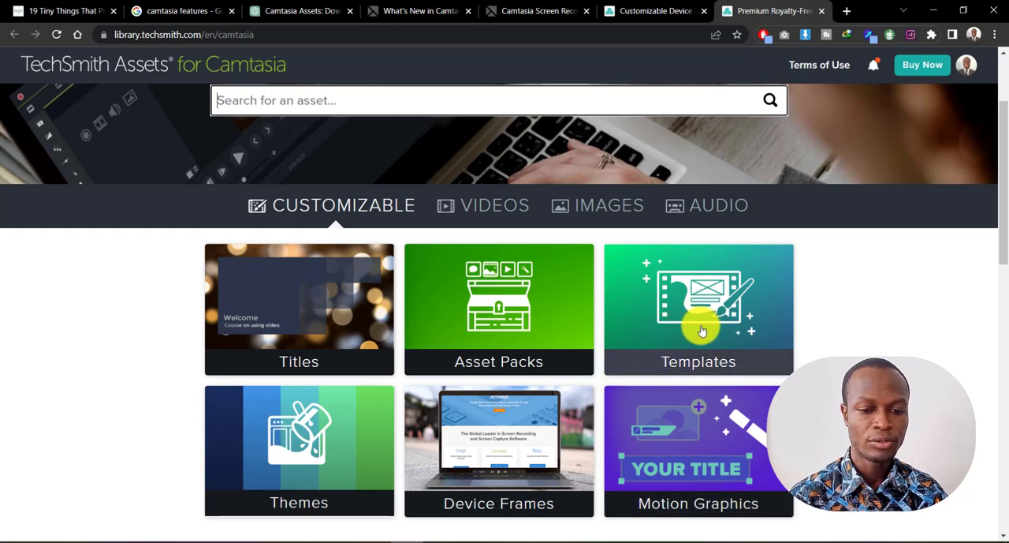
Open the Customizable Templates category and browse its Starter and Premium templates
click(698, 308)
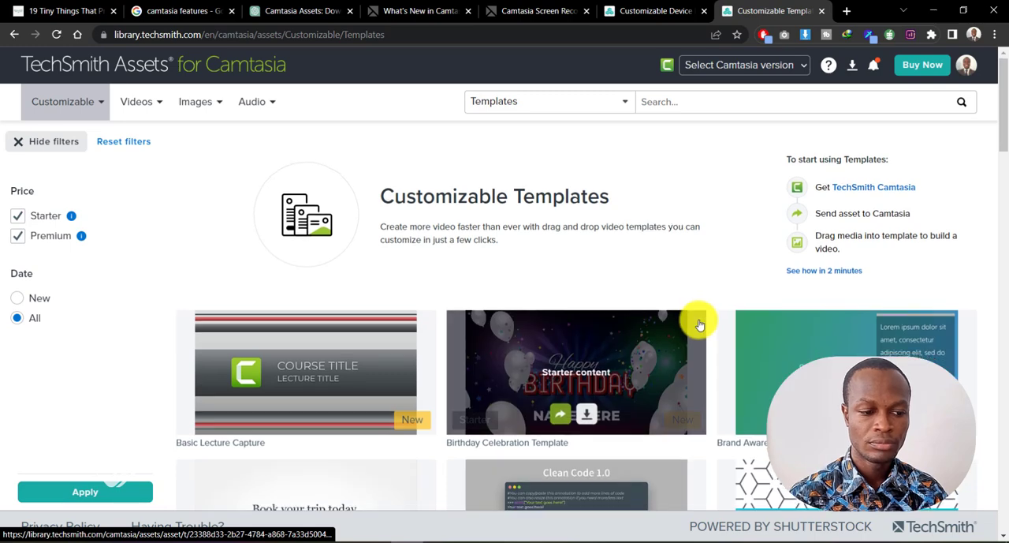
scroll(down, 3)
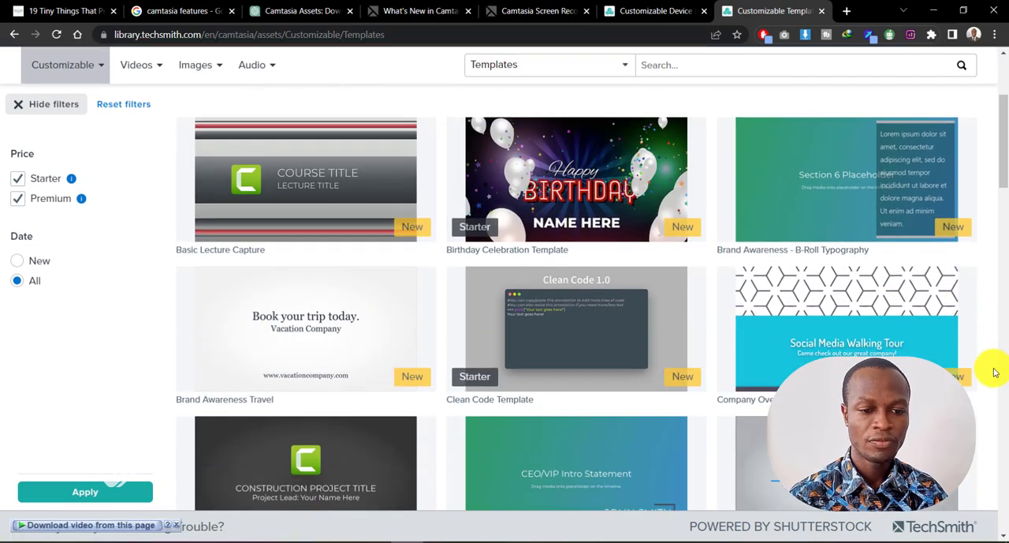
scroll(down, 3)
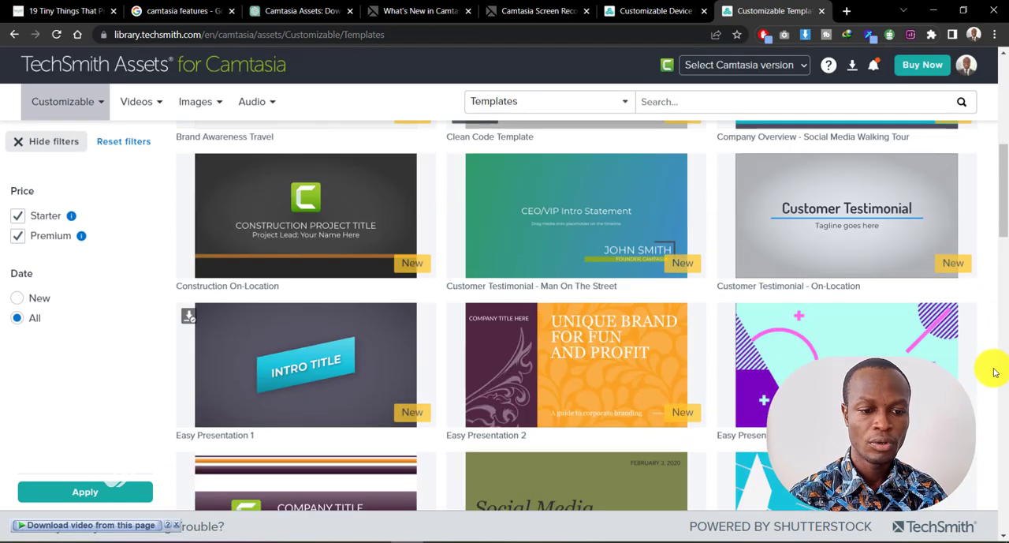
scroll(down, 3)
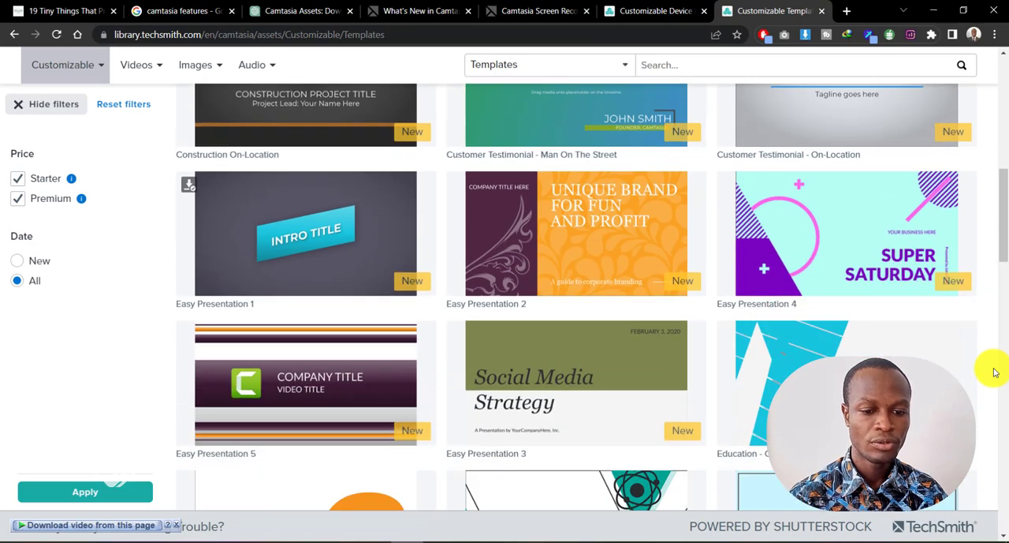
scroll(up, 3)
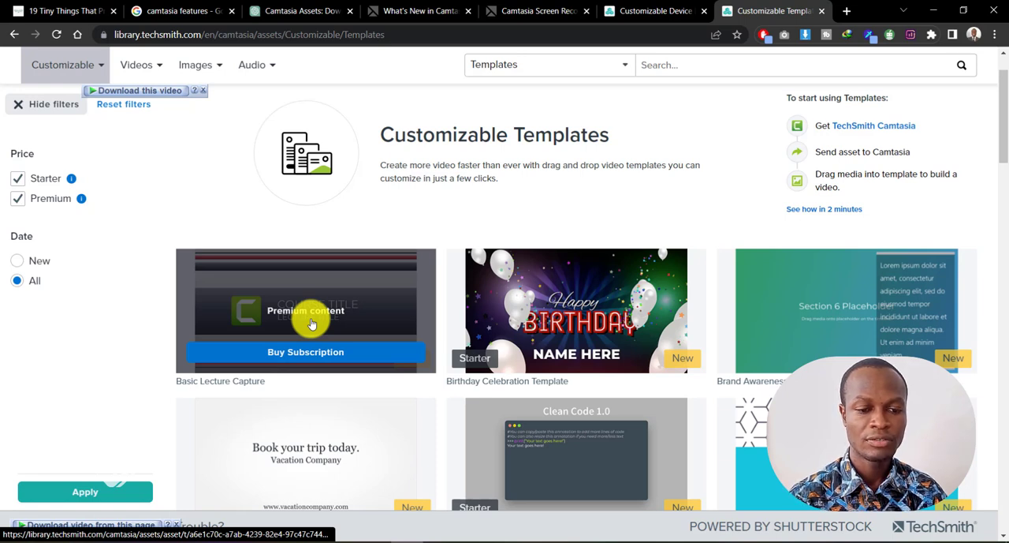
Play the Basic Lecture Capture template preview, then return to the categories page
click(305, 310)
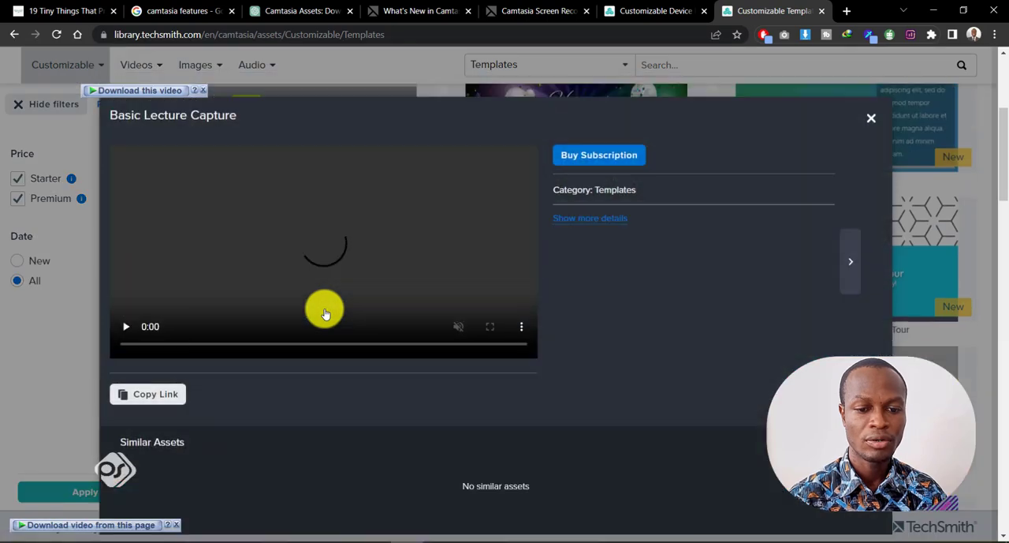
mouse_move(337, 304)
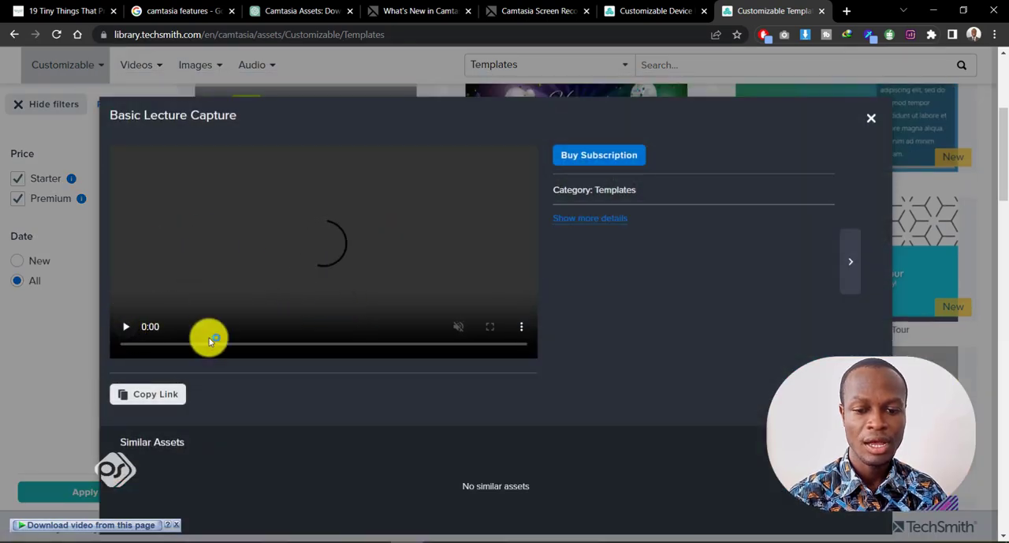
mouse_move(294, 283)
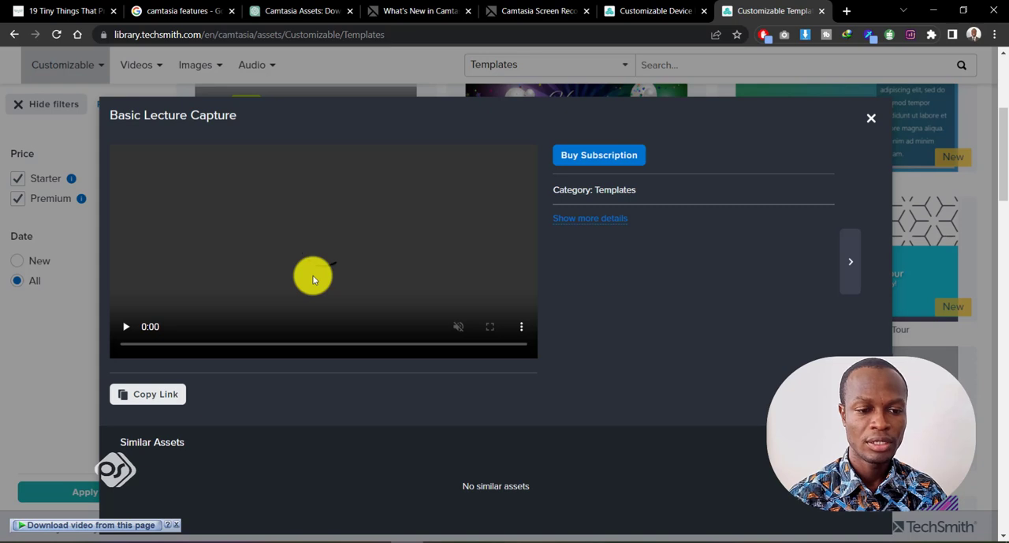
click(125, 326)
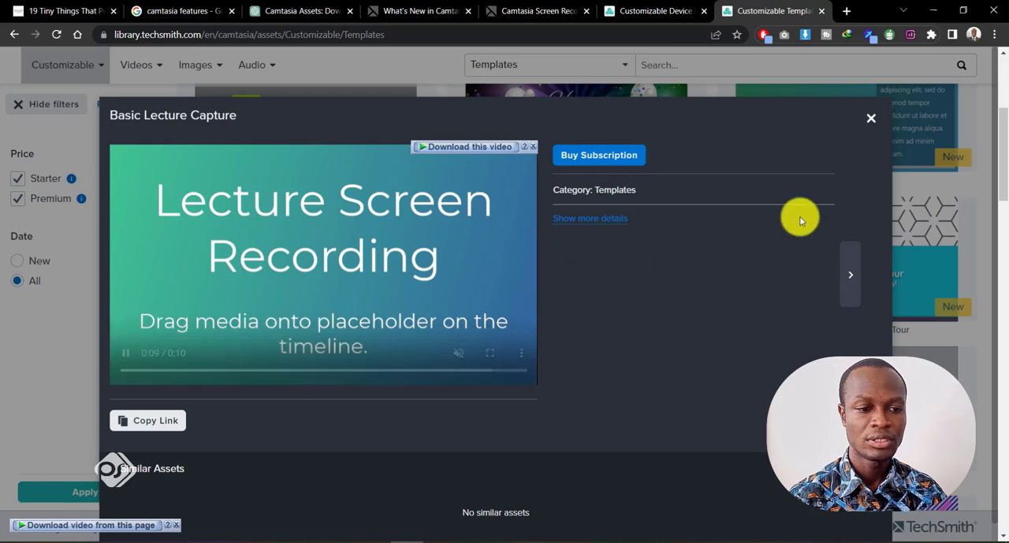
click(870, 117)
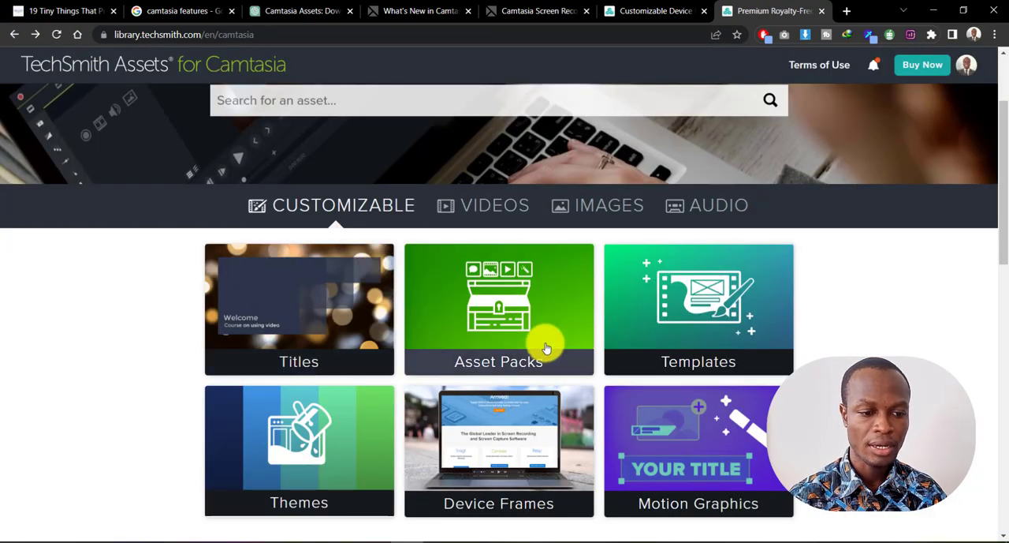
Open the Motion Graphics collection from the asset library
scroll(down, 3)
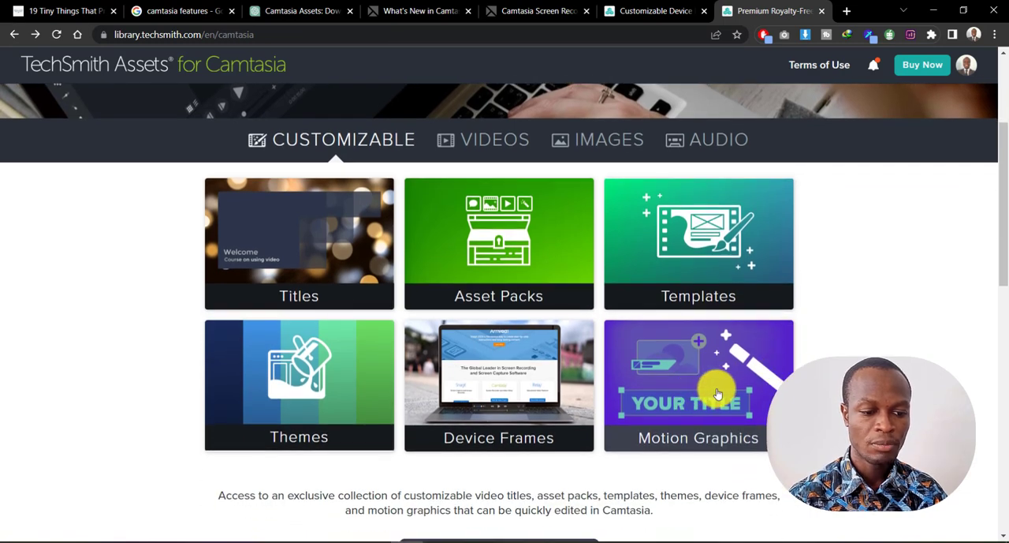
click(699, 371)
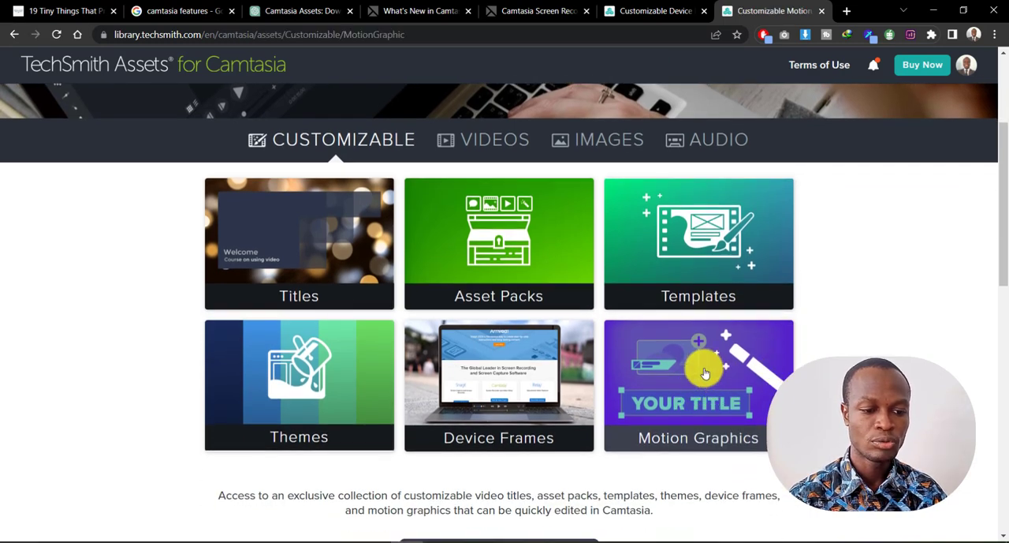
click(699, 385)
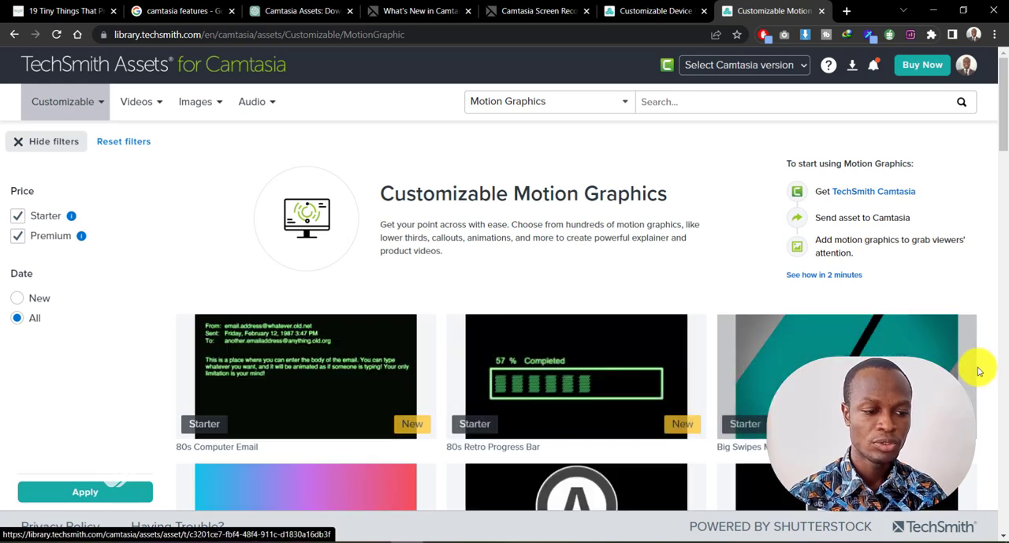
Browse the Motion Graphics assets and return to the library home page
scroll(down, 3)
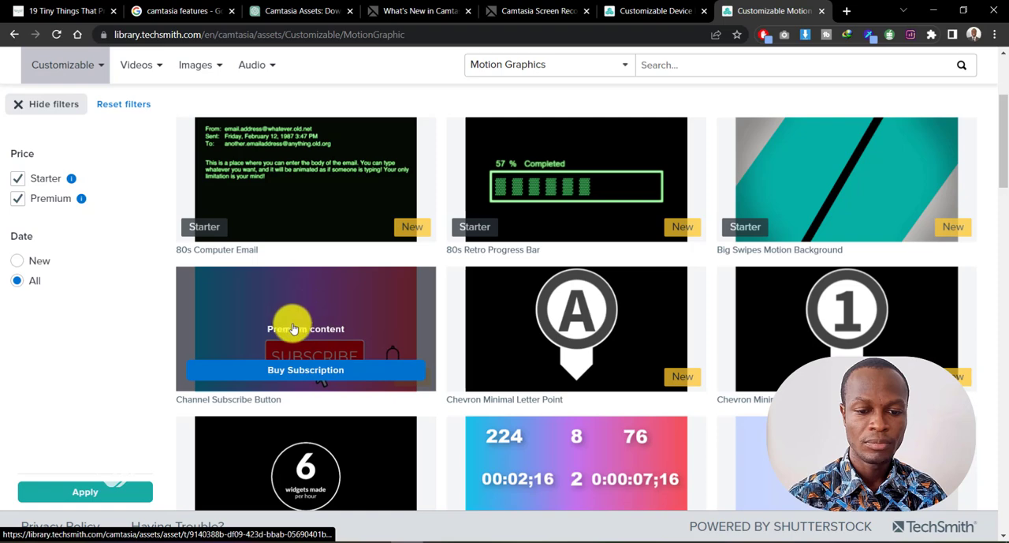
scroll(down, 3)
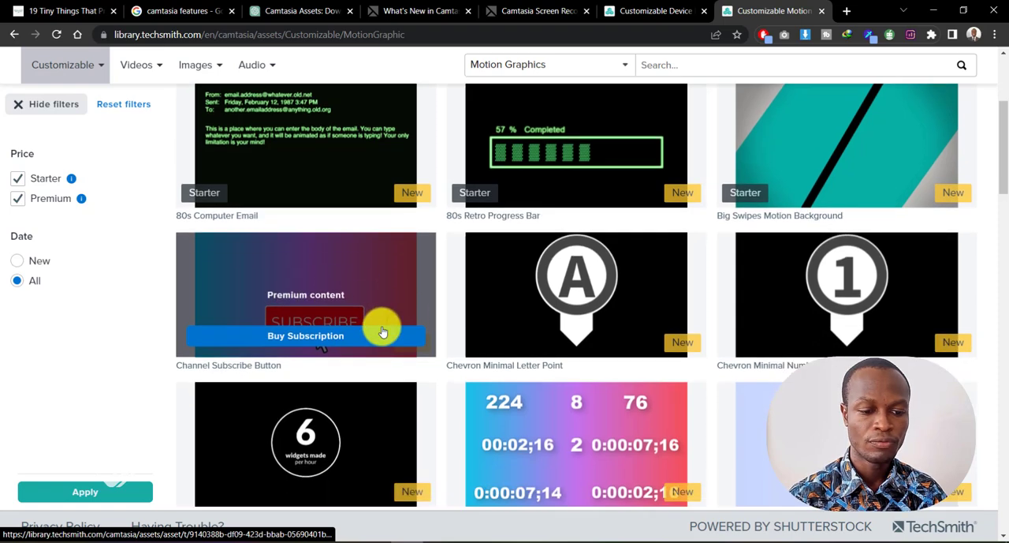
scroll(down, 3)
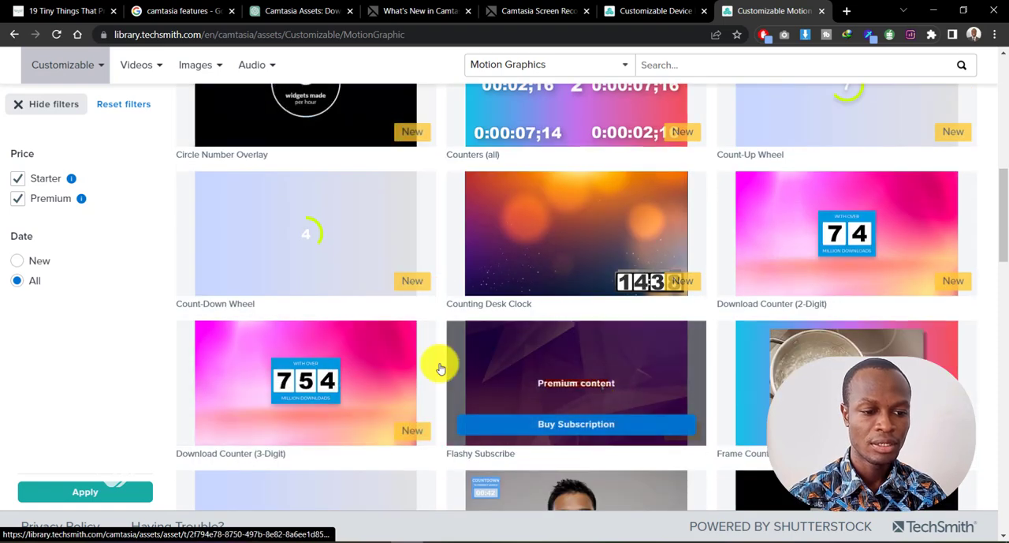
scroll(up, 3)
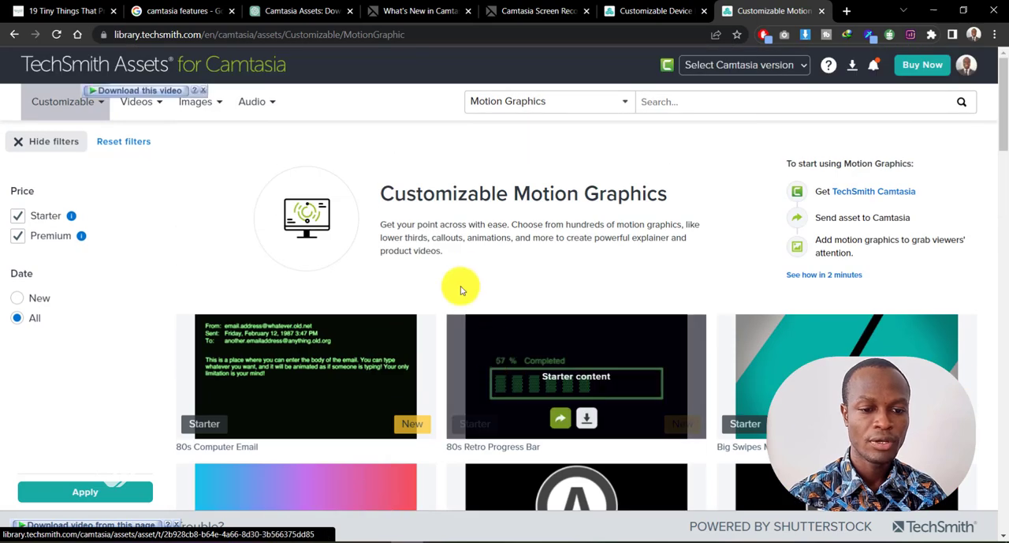
mouse_move(441, 308)
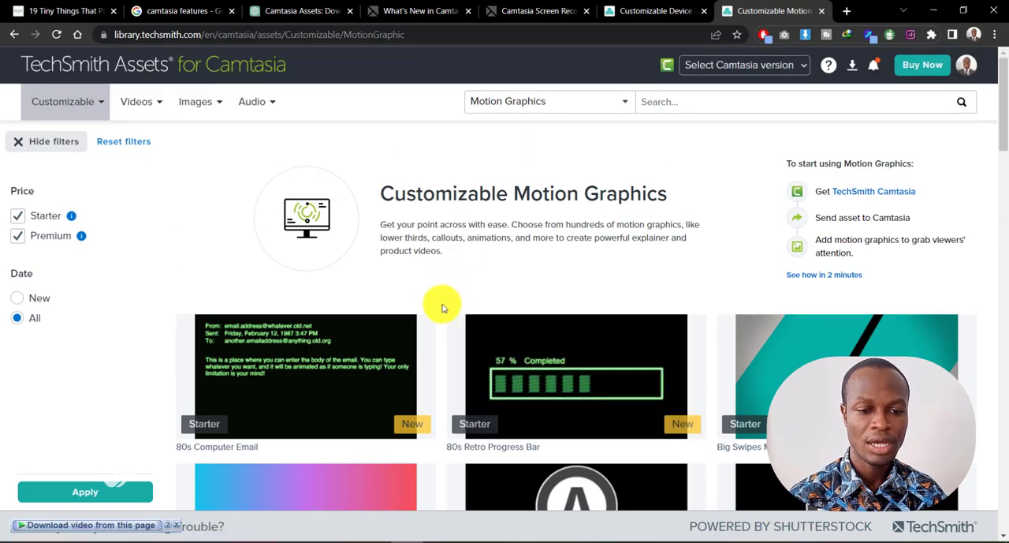
click(576, 376)
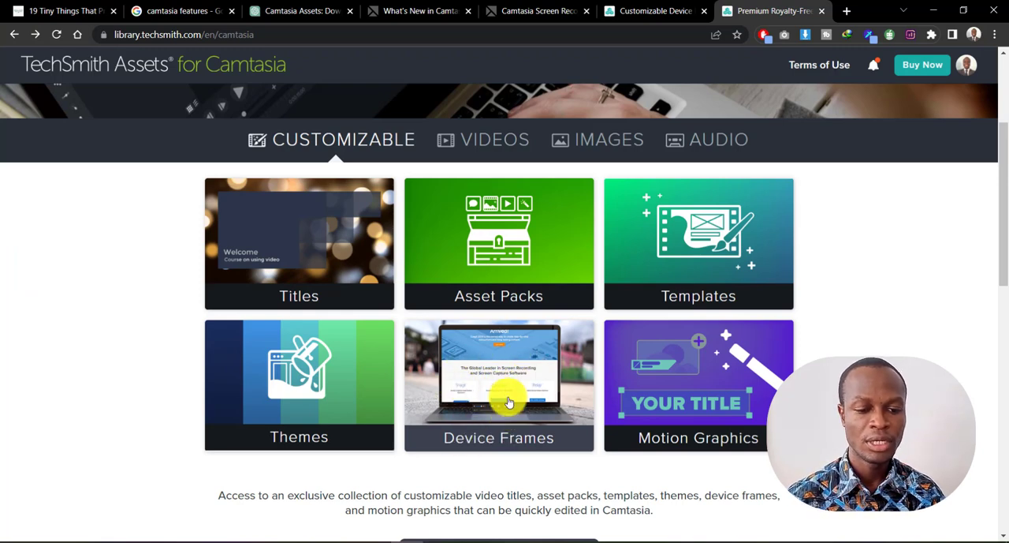
mouse_move(496, 367)
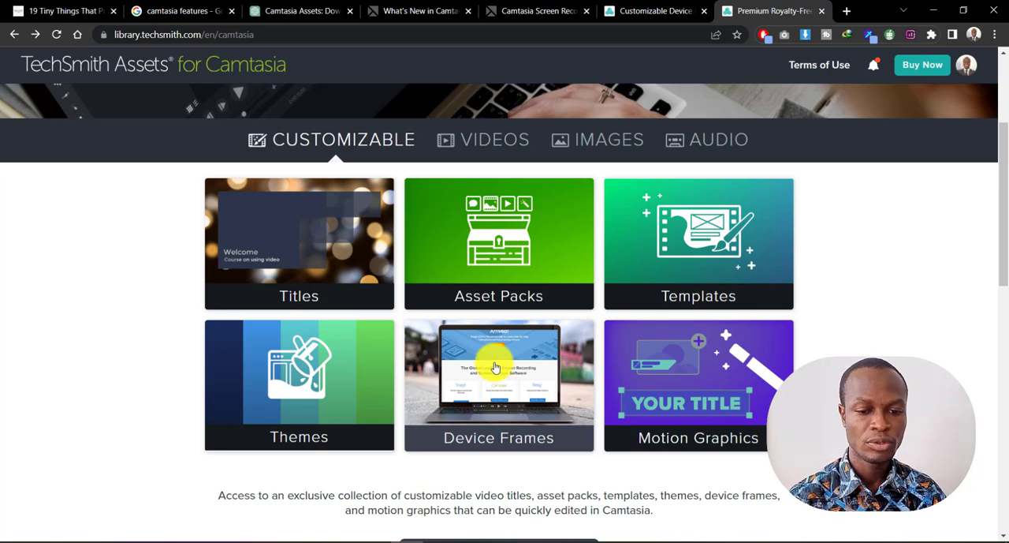
Open Device Frames and browse the Starter-only results toward Manufacturing (Generic Monitor)
click(499, 385)
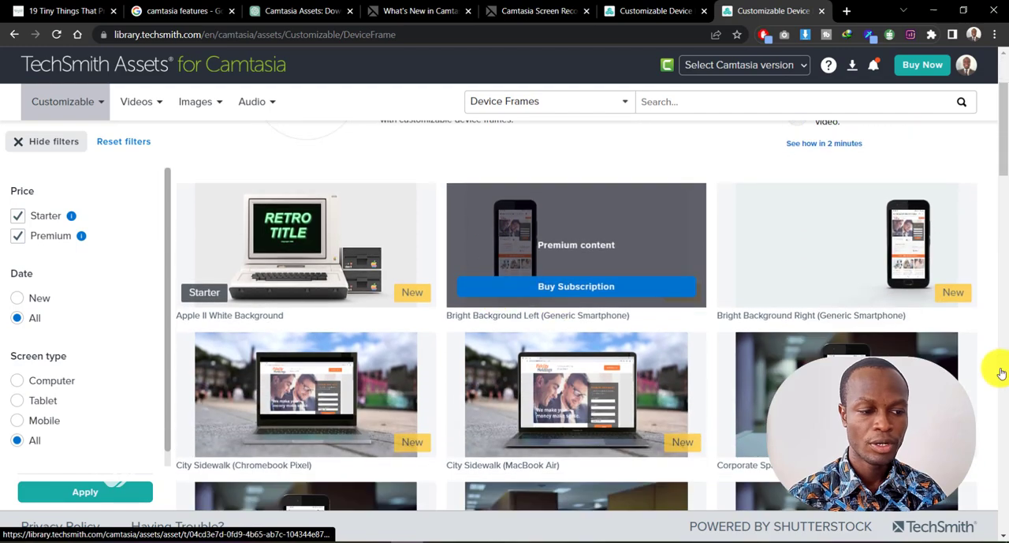
scroll(down, 3)
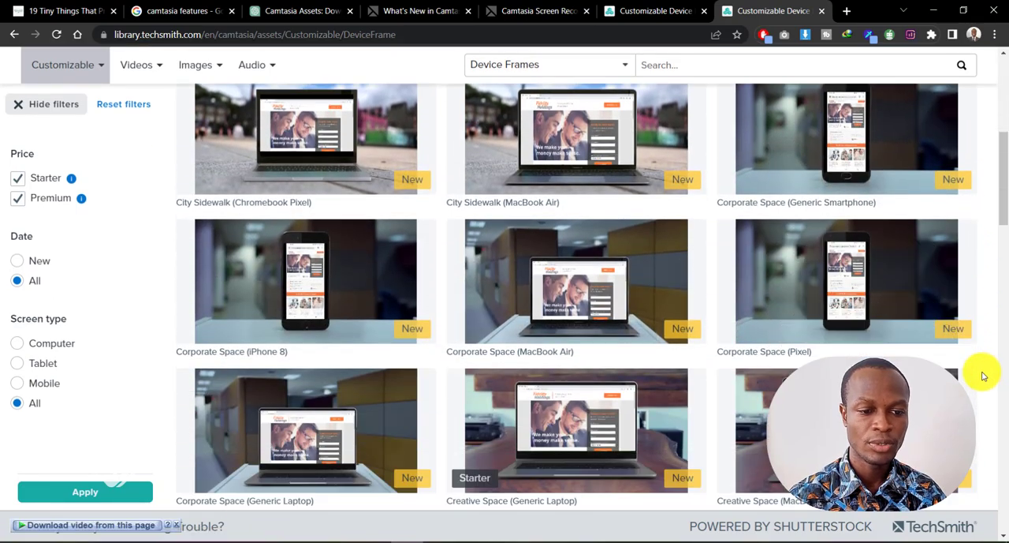
scroll(down, 3)
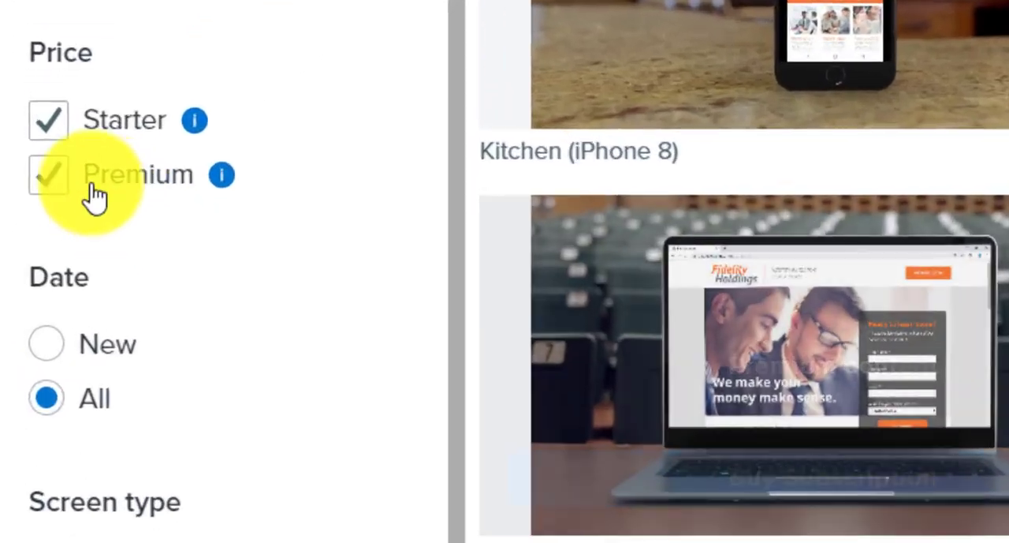
scroll(down, 3)
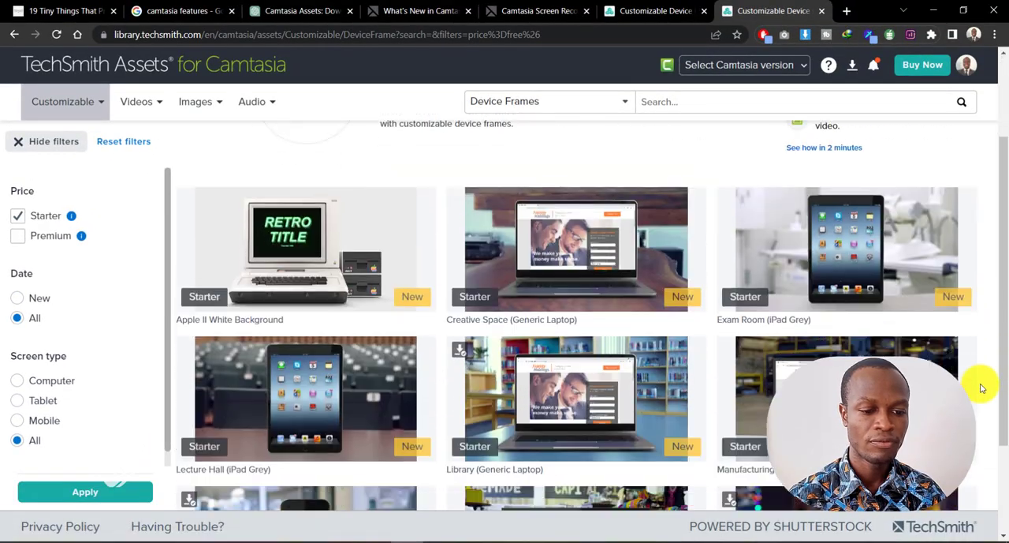
scroll(down, 3)
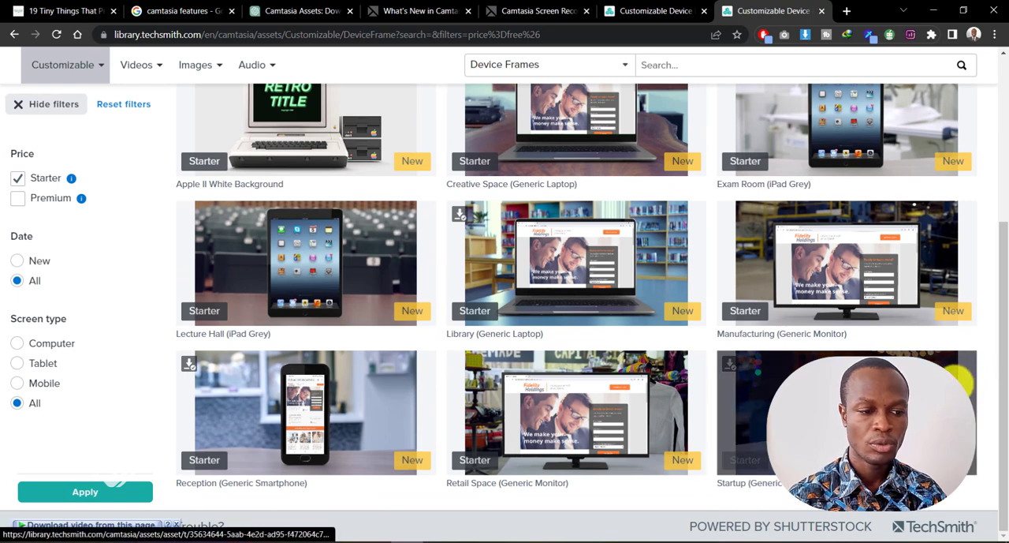
mouse_move(845, 263)
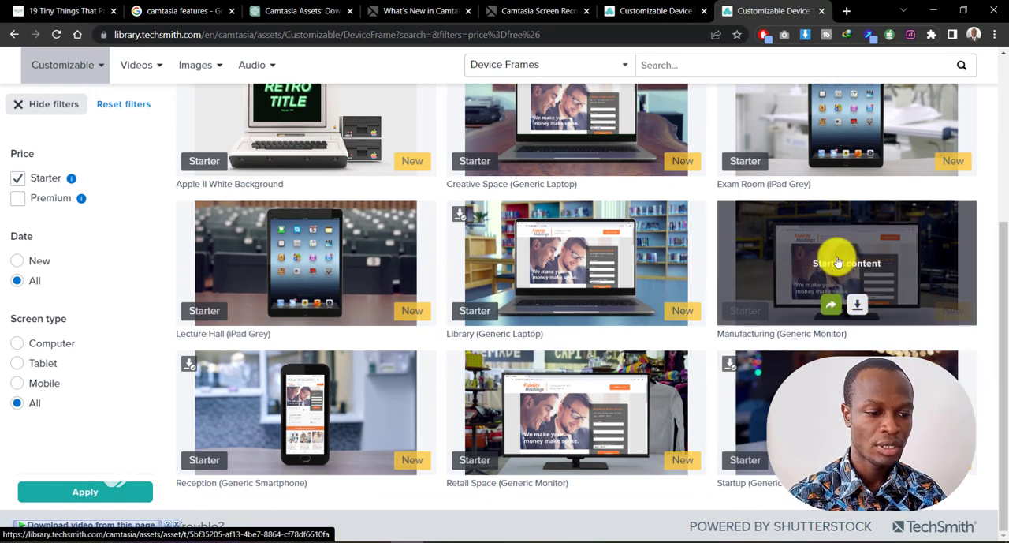
Download the Manufacturing (Generic Monitor) frame file instead of launching Camtasia, and open it
click(846, 262)
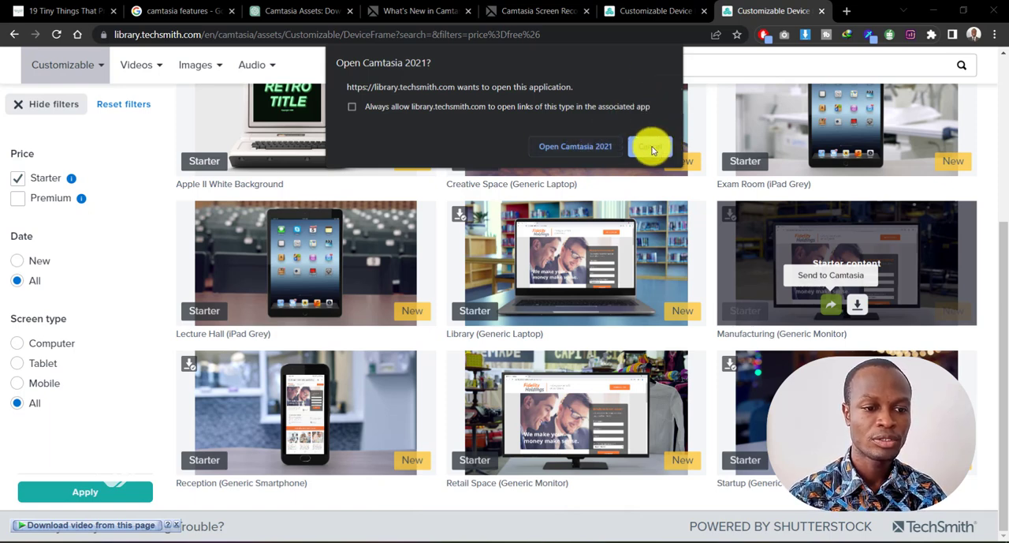
click(651, 146)
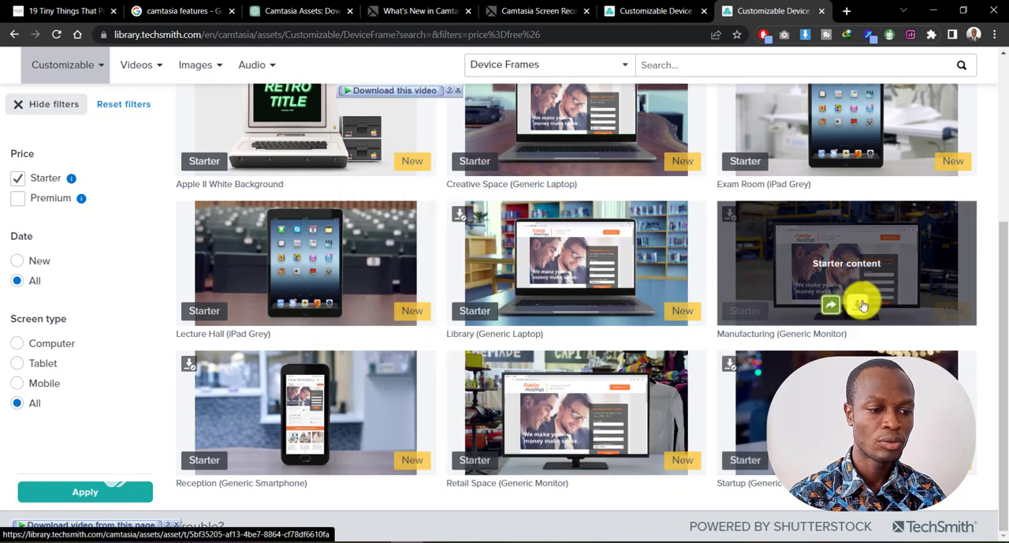
click(830, 304)
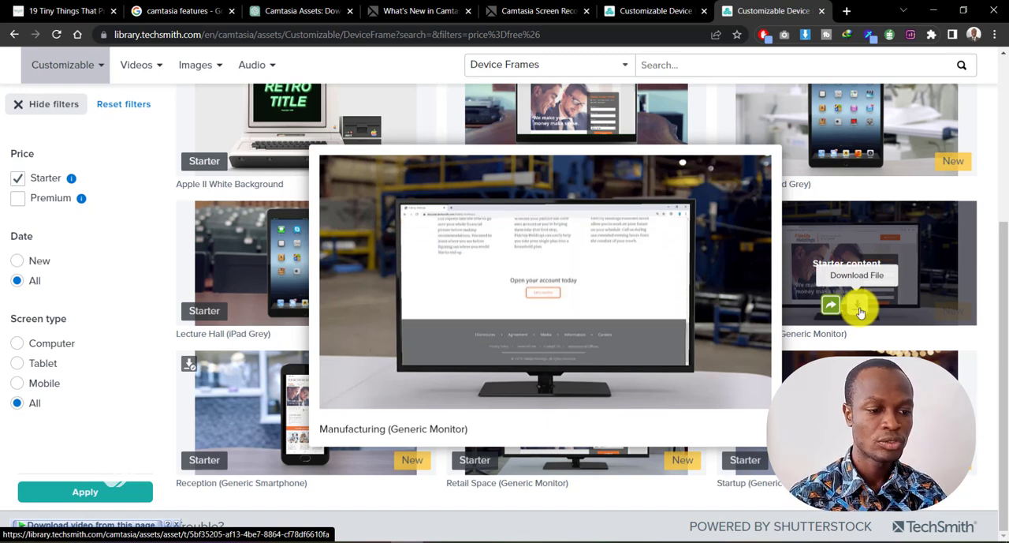
click(857, 274)
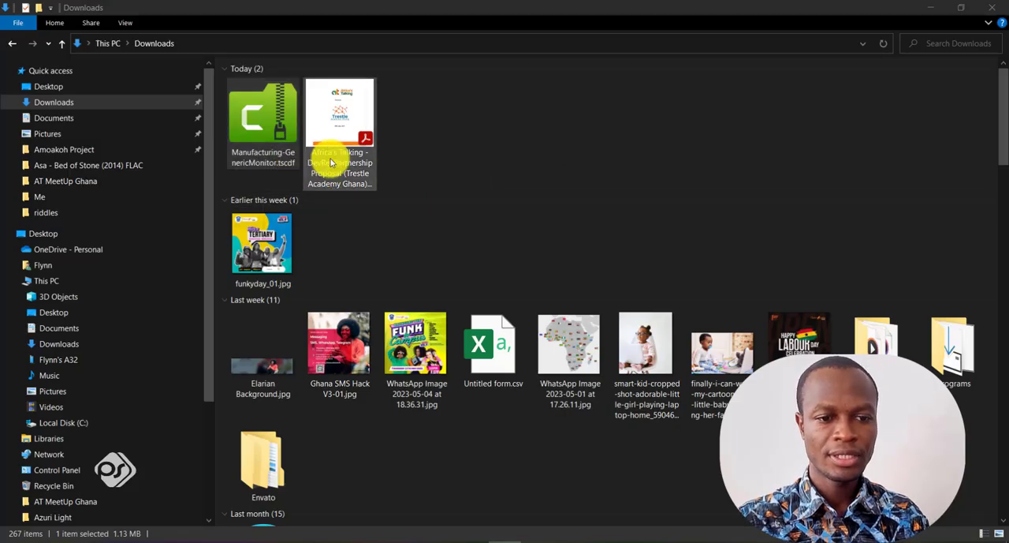
click(262, 118)
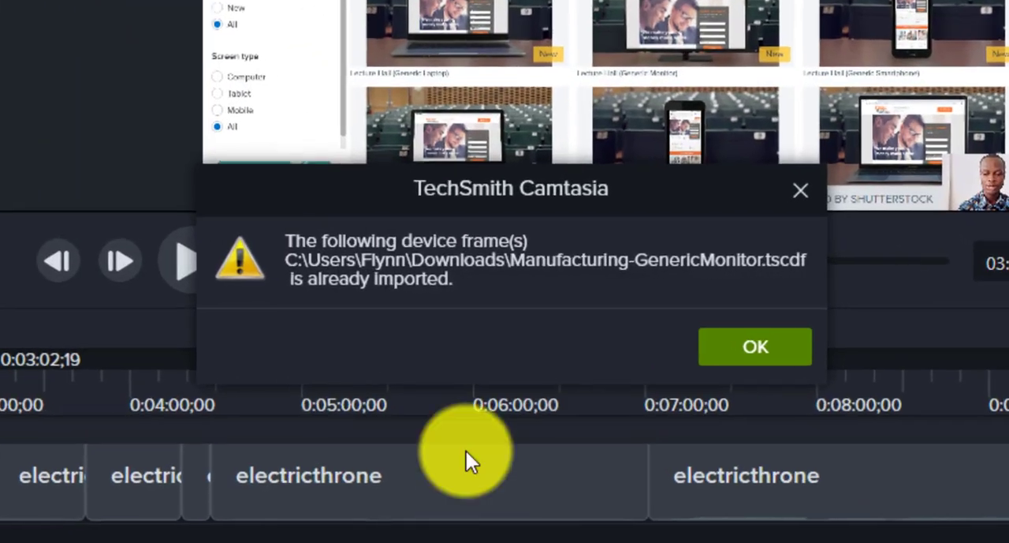
mouse_move(457, 197)
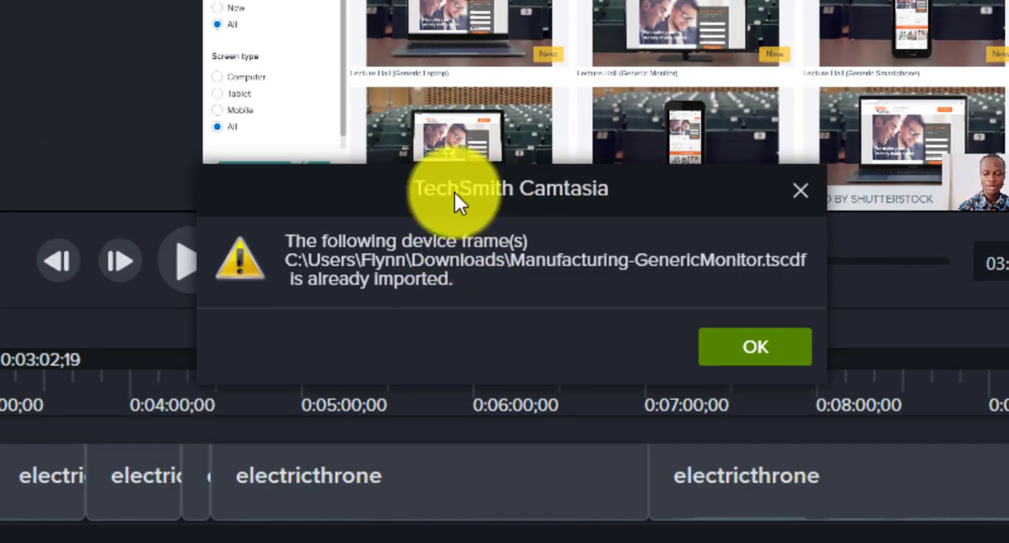
mouse_move(354, 304)
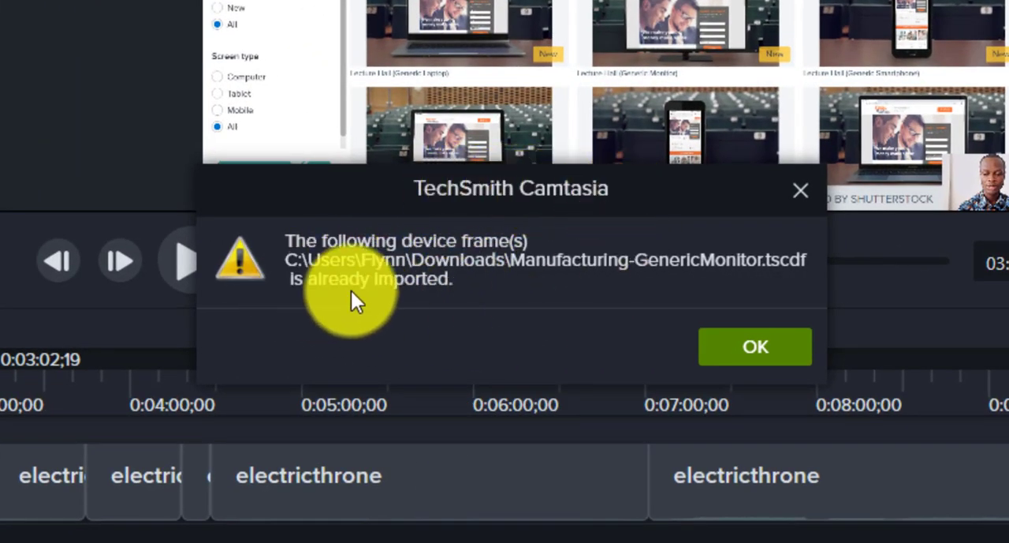
mouse_move(481, 302)
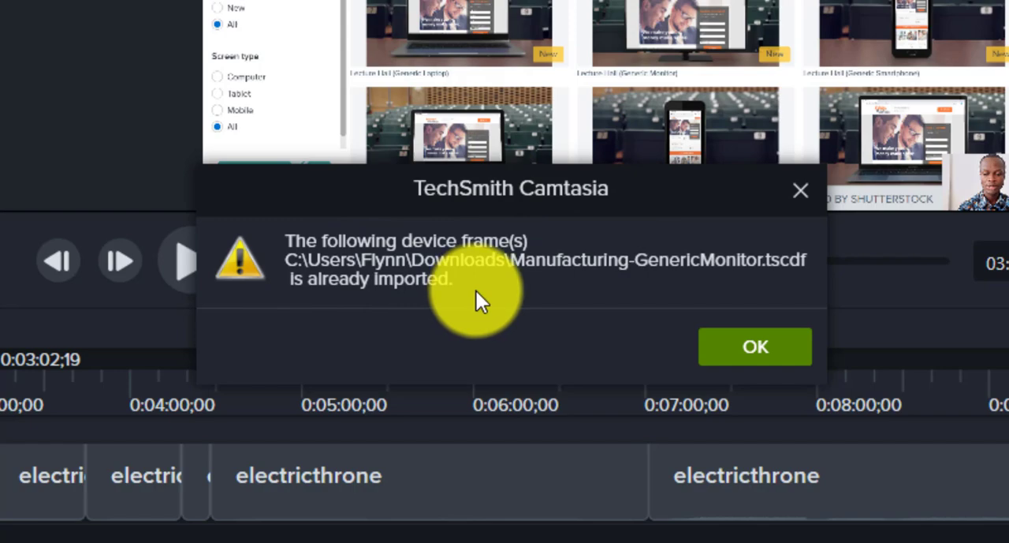
Dismiss the 'device frame is already imported' message with OK
click(754, 347)
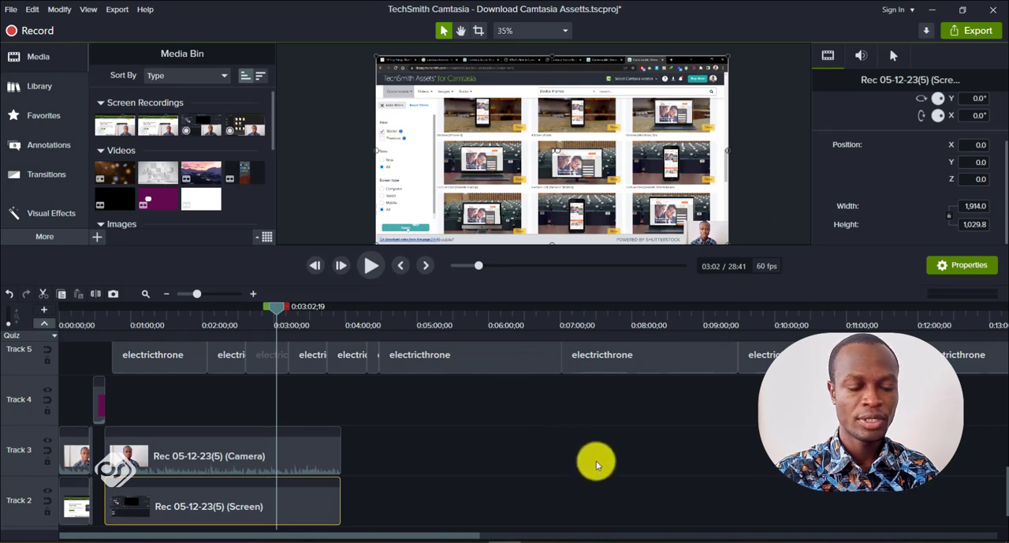
mouse_move(456, 172)
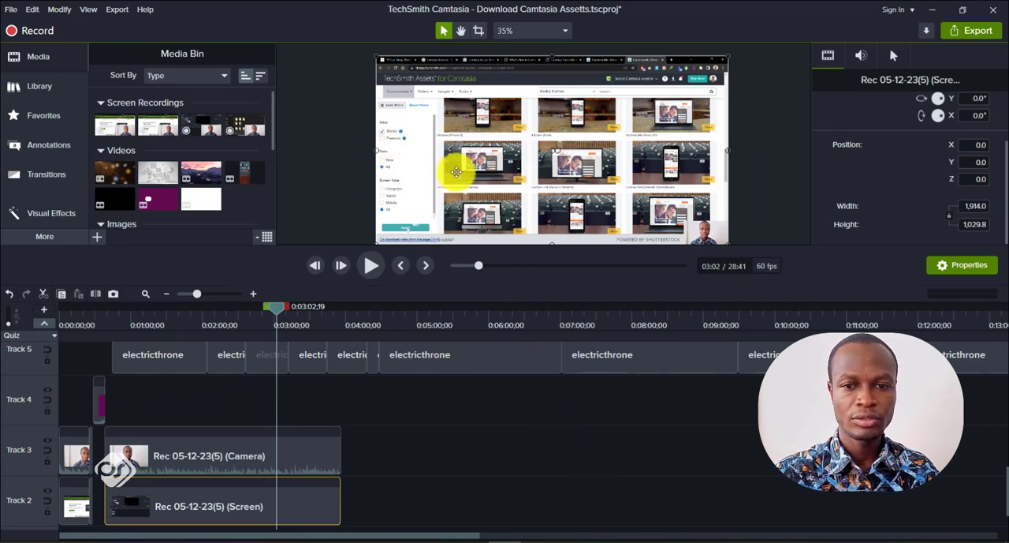
Apply the Manufacturing Device Frame to the screen recording and scrub around 3:00–3:15
click(50, 212)
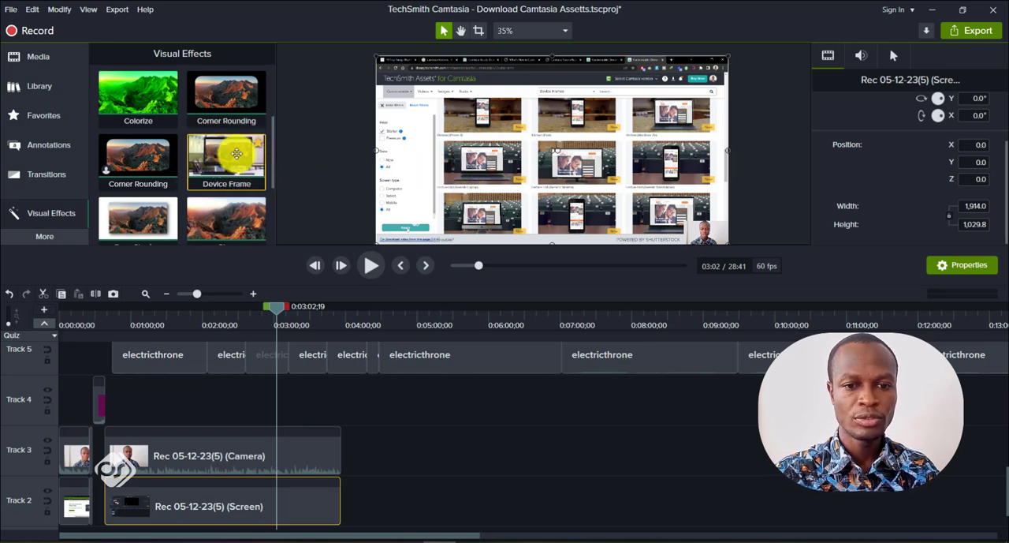
double_click(226, 157)
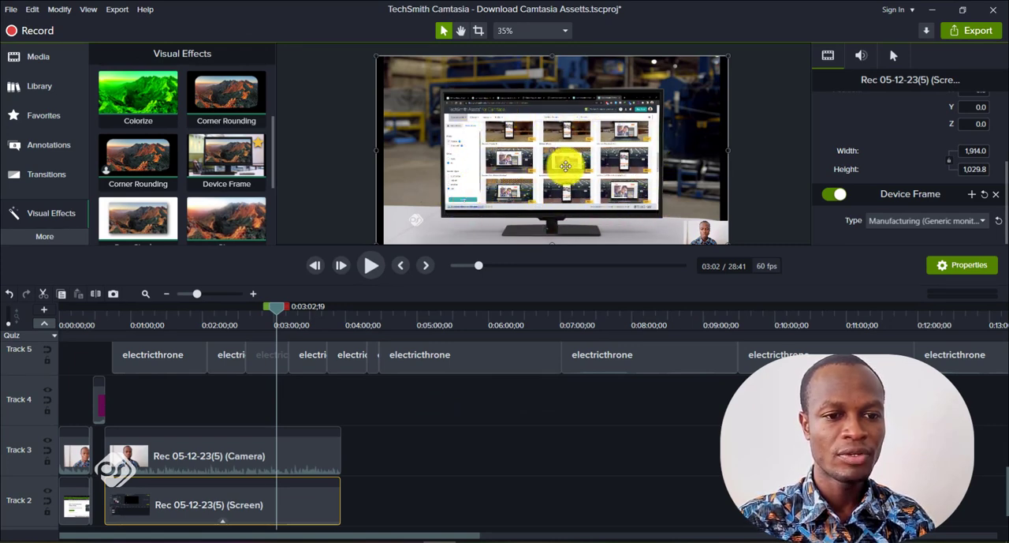
drag(275, 306, 293, 306)
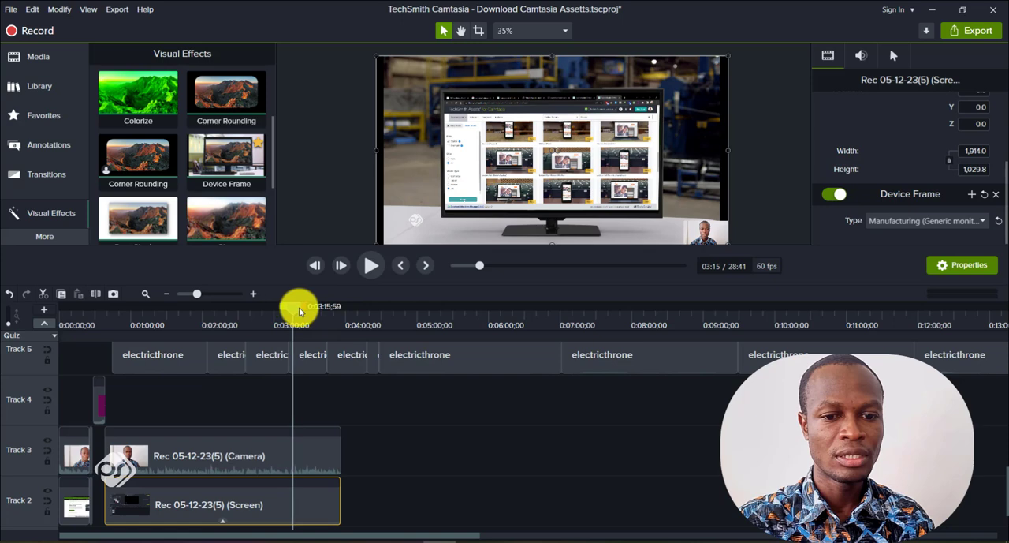
drag(298, 306, 285, 306)
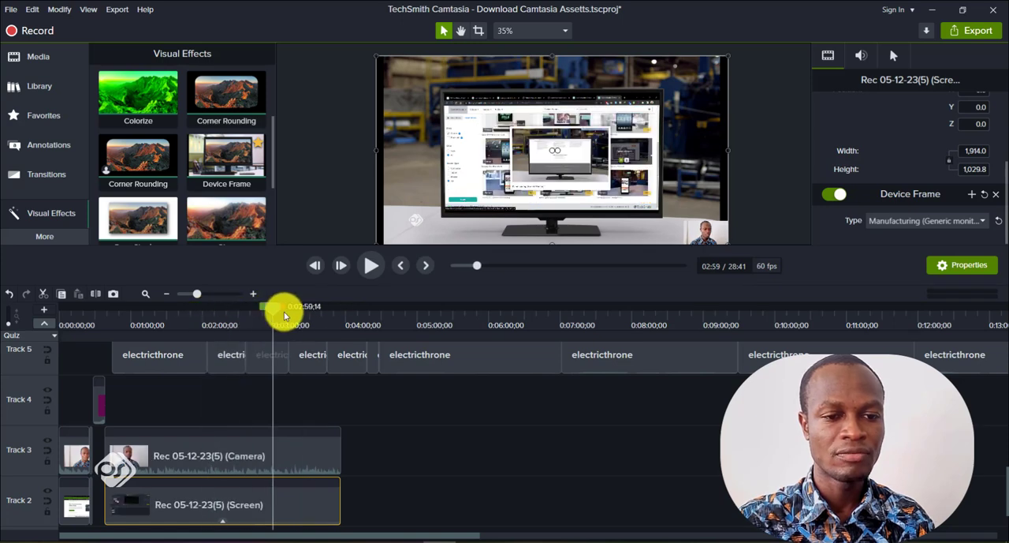
drag(283, 306, 304, 306)
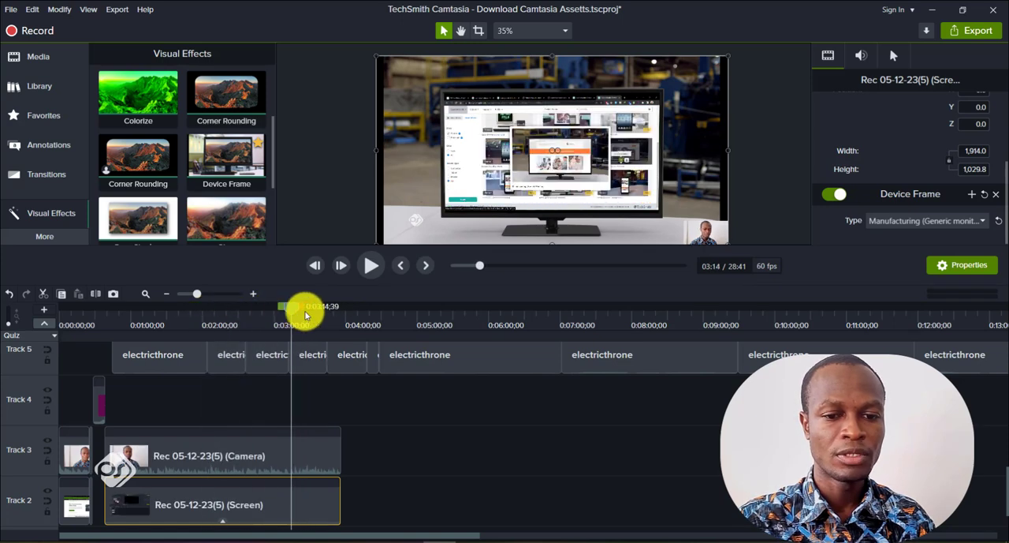